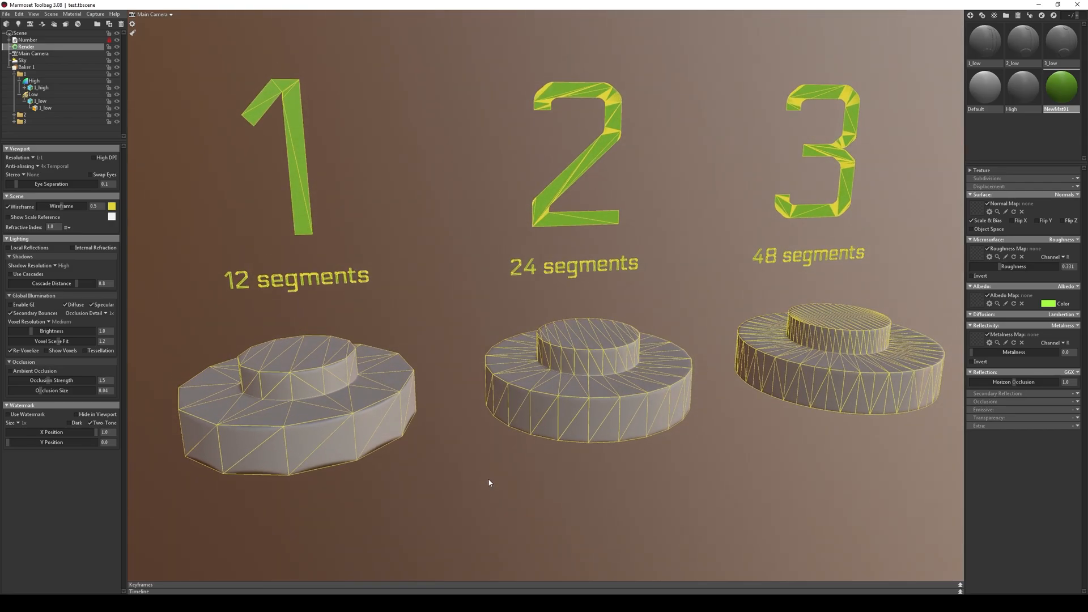
Step: Hide the wireframe and select the 1_low mesh so its bake cage and skew lines show
{"action": "left_click", "coordinate": [7, 206]}
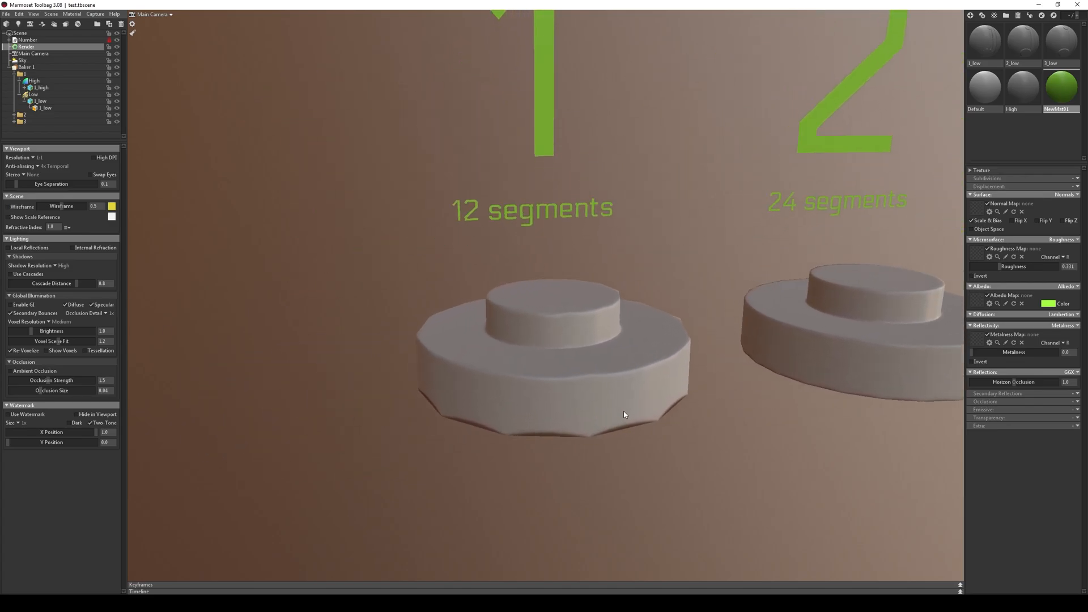
{"action": "left_click", "coordinate": [40, 101]}
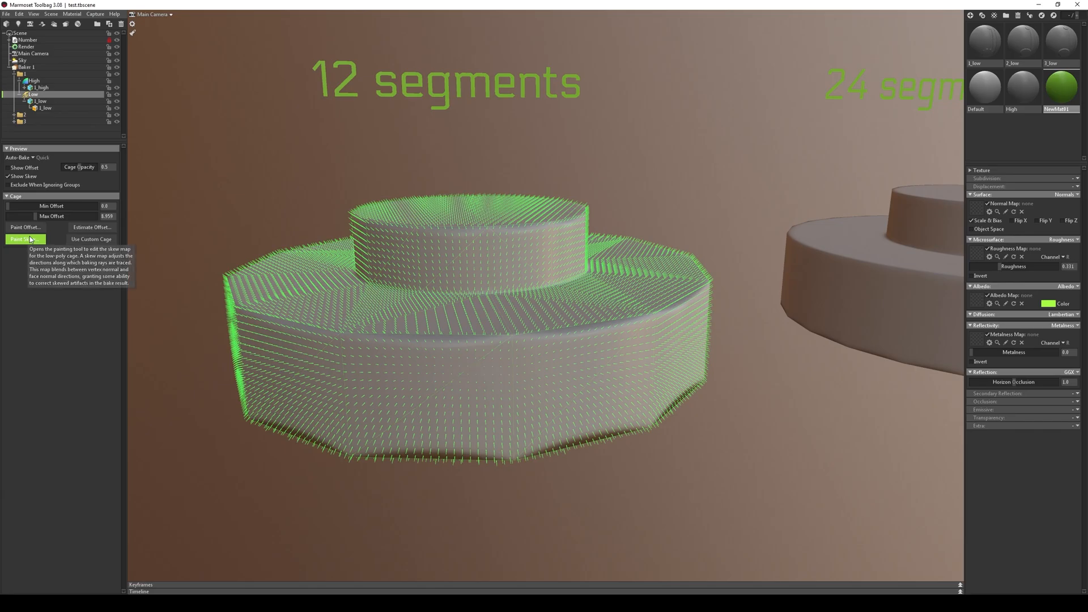
Step: Enable Paint Skew and brush skew across the 12-segment cylinder's top cap
{"action": "left_click", "coordinate": [24, 240]}
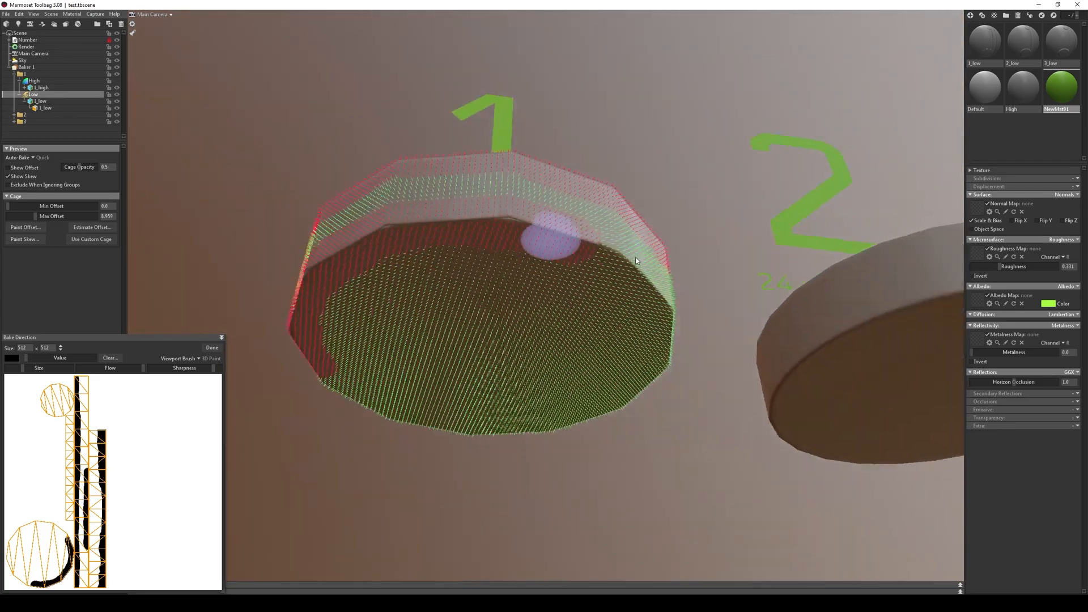
{"action": "left_click_drag", "start_coordinate": [635, 261], "coordinate": [451, 209]}
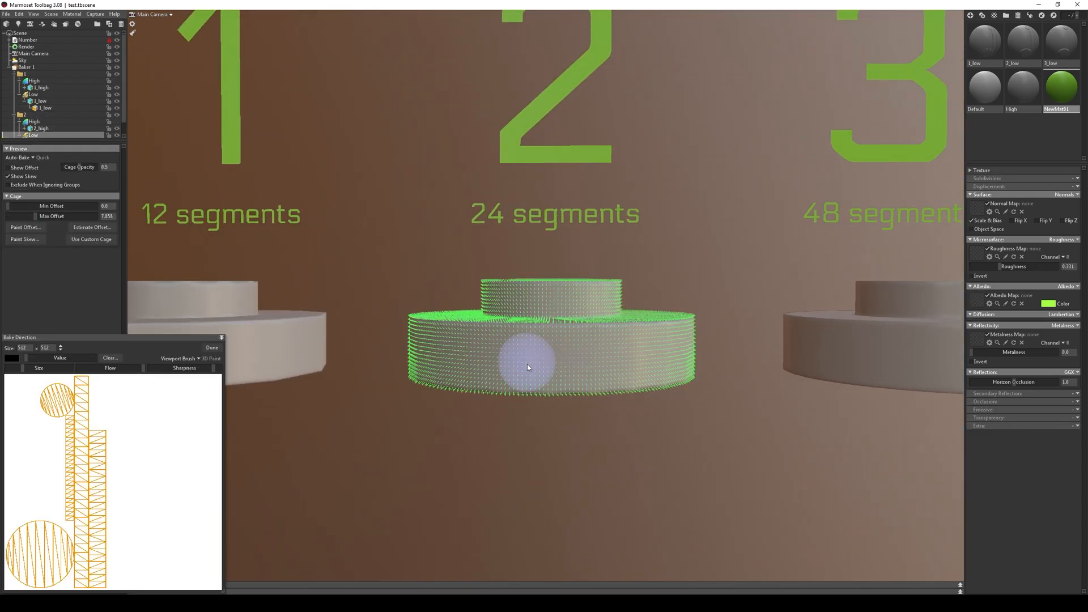
{"action": "left_click_drag", "start_coordinate": [528, 367], "coordinate": [691, 441]}
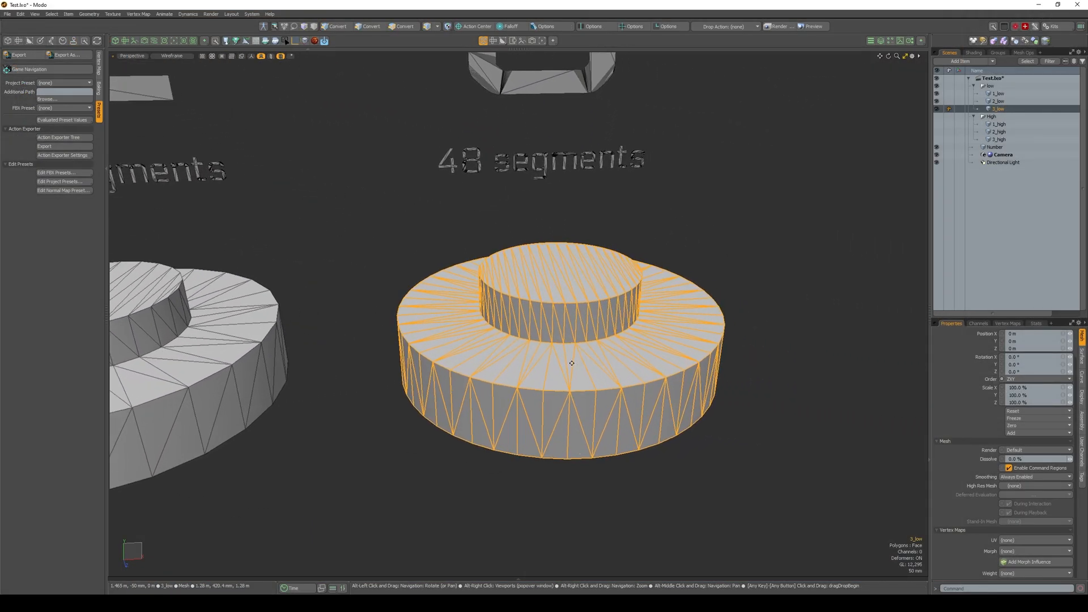
Step: Select 3_low and run Polygon Reduction > Detriangulate to clean its faces
{"action": "left_click", "coordinate": [403, 26]}
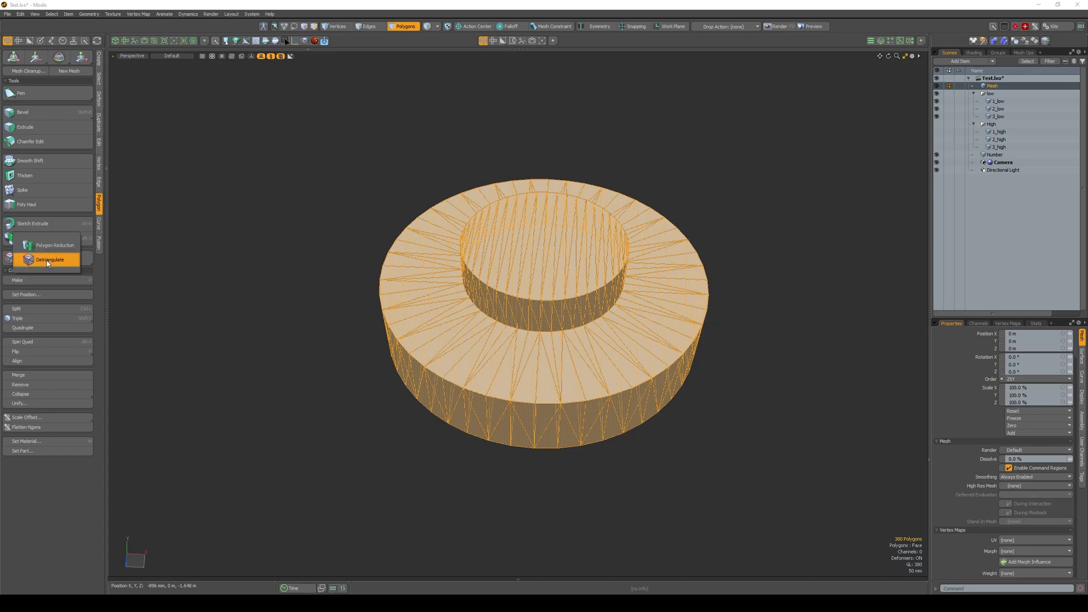
{"action": "left_click", "coordinate": [54, 245]}
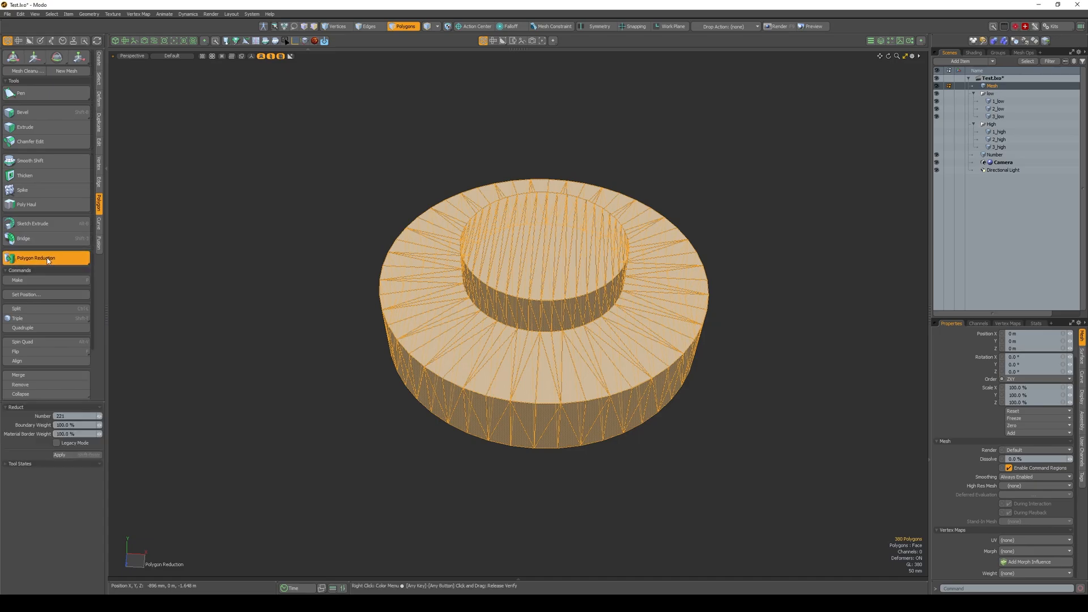
{"action": "left_click", "coordinate": [35, 259]}
{"action": "type", "text": "norm"}
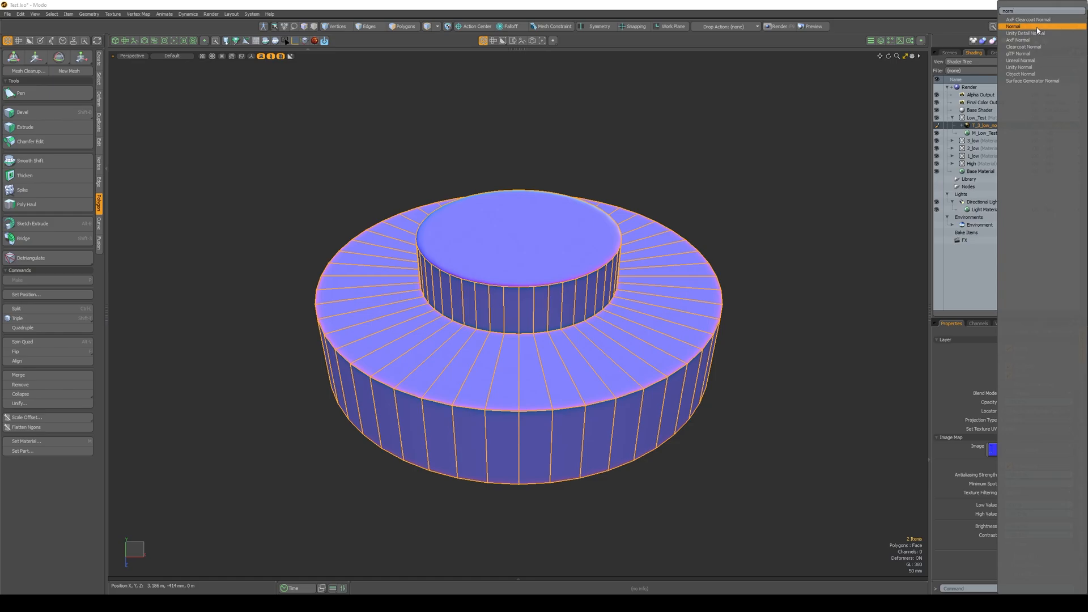
Step: Choose the normal map format and view the cylinder shaded without wireframe
{"action": "left_click", "coordinate": [1015, 26]}
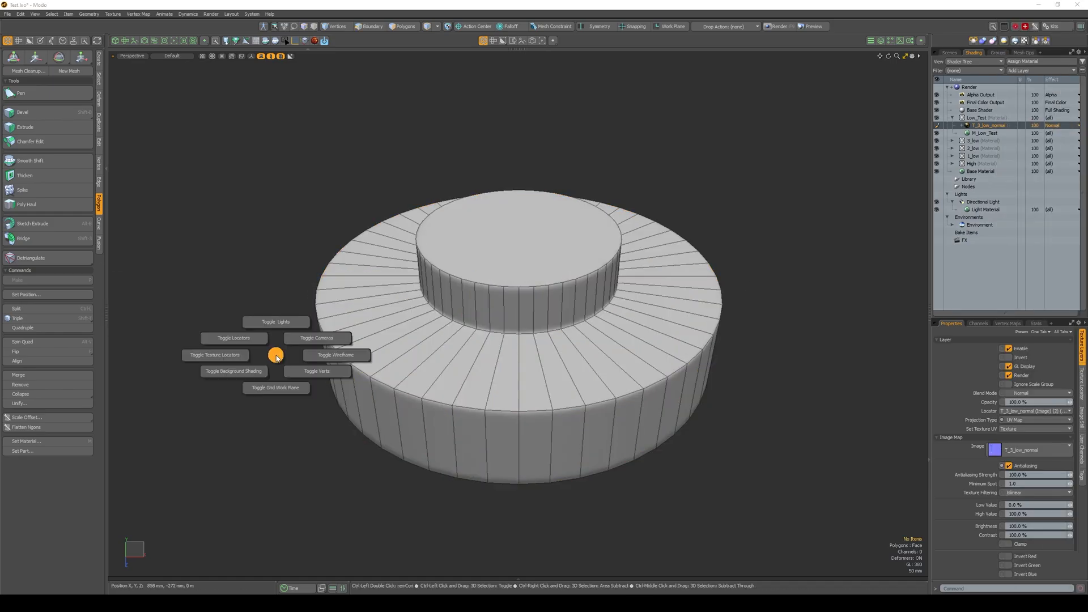
{"action": "left_click", "coordinate": [335, 355]}
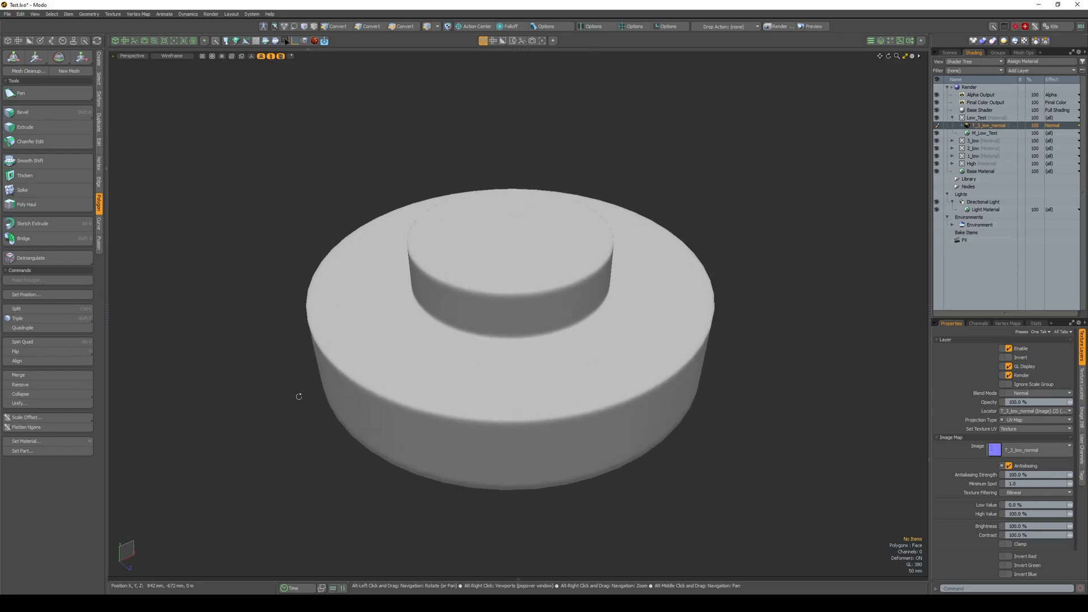
{"action": "left_click_drag", "start_coordinate": [298, 397], "coordinate": [455, 265]}
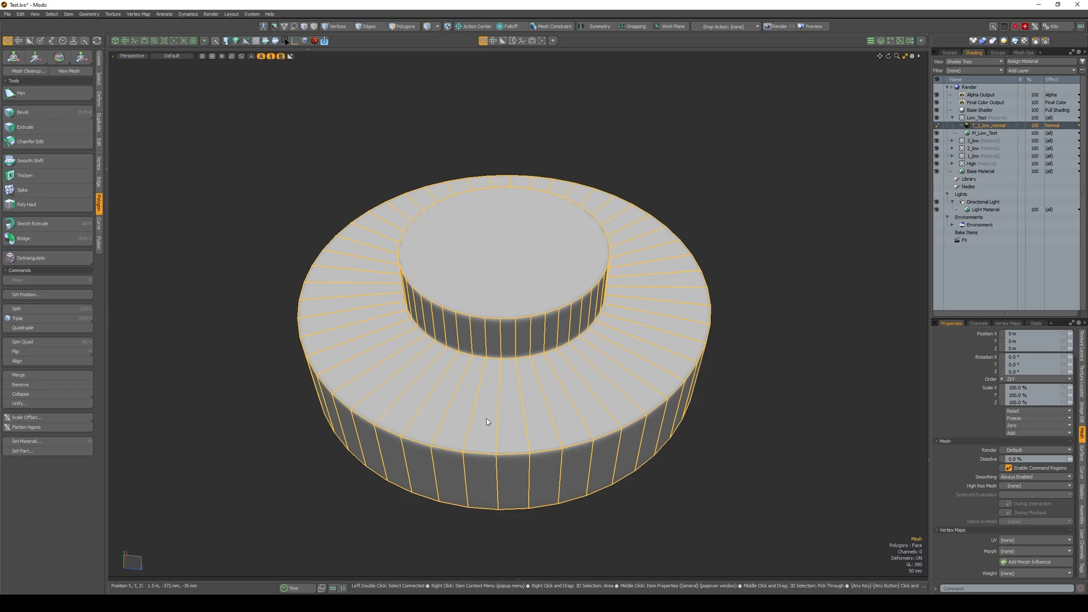
Step: Select the 12-segment cylinder and inspect its baked shading up close
{"action": "left_click", "coordinate": [368, 27]}
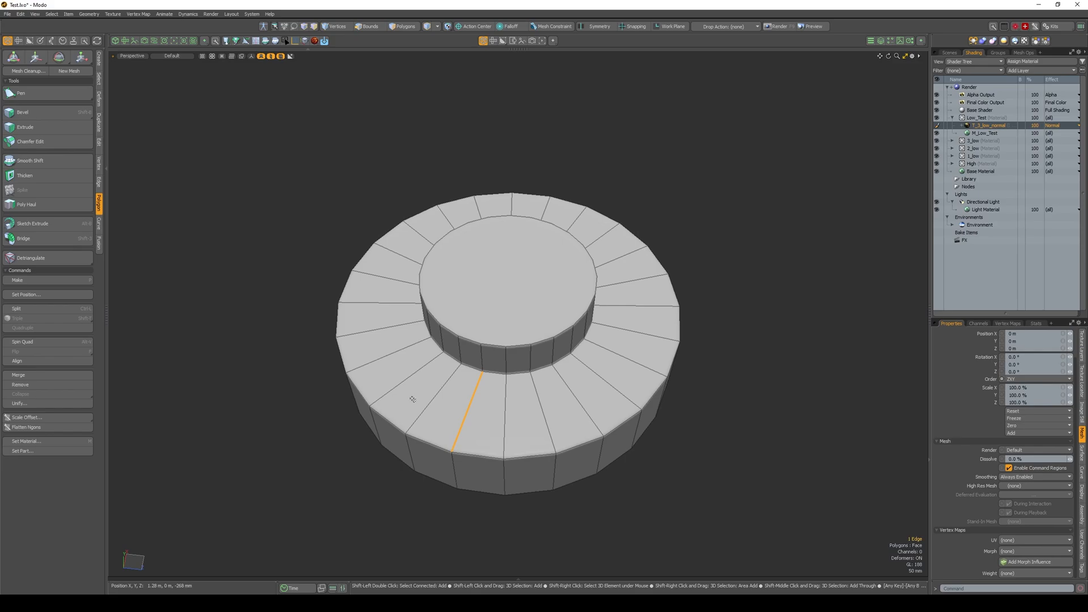
{"action": "left_click", "coordinate": [367, 26]}
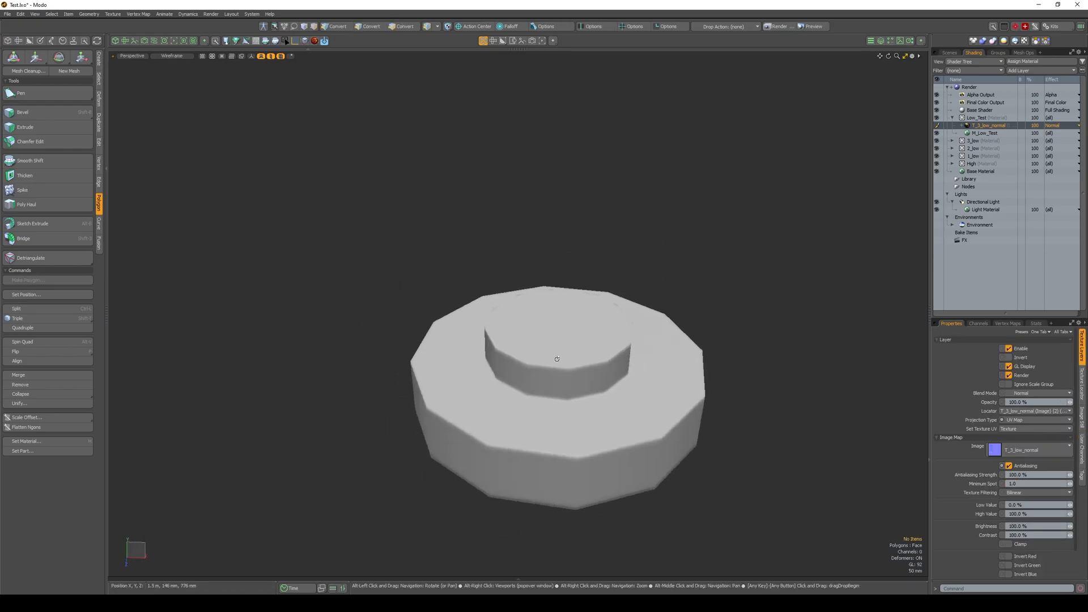
{"action": "left_click_drag", "start_coordinate": [556, 360], "coordinate": [533, 373]}
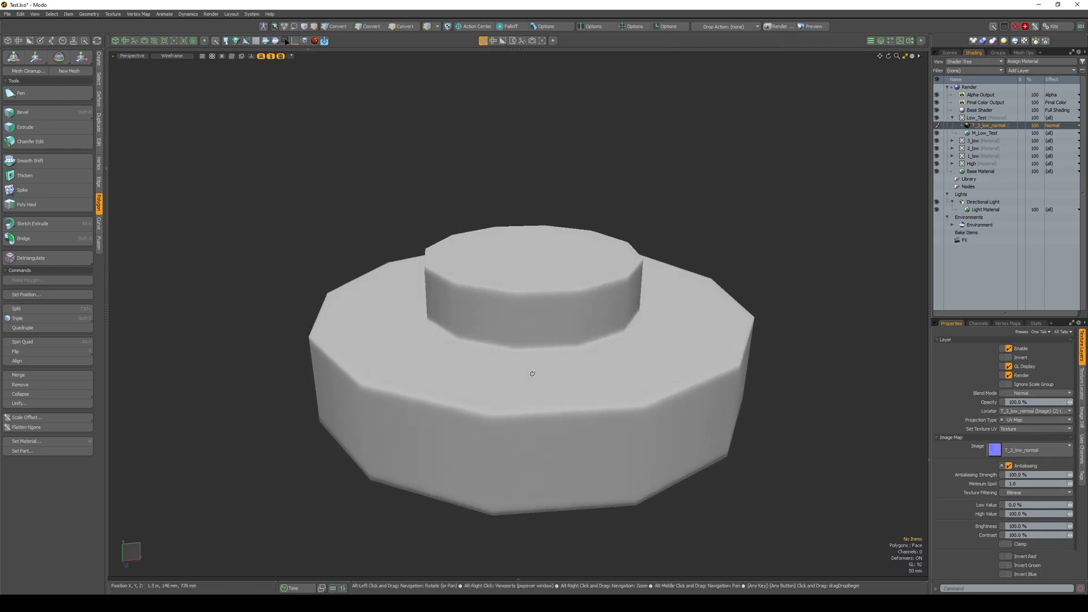
{"action": "left_click", "coordinate": [810, 26]}
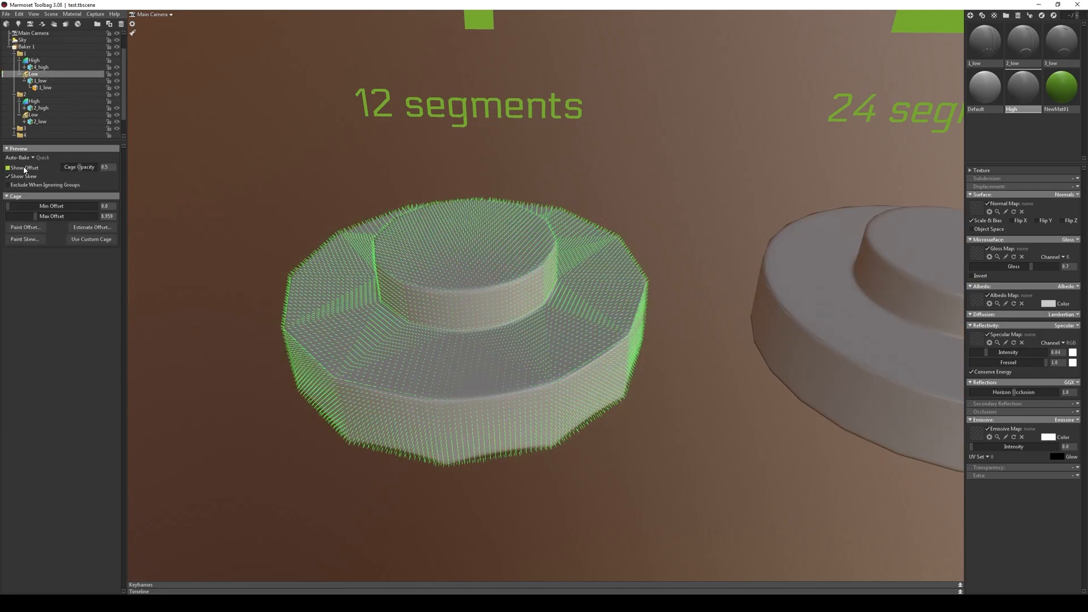
Step: Enable Show Offset in the baker preview for the 1_low cage
{"action": "left_click", "coordinate": [26, 47]}
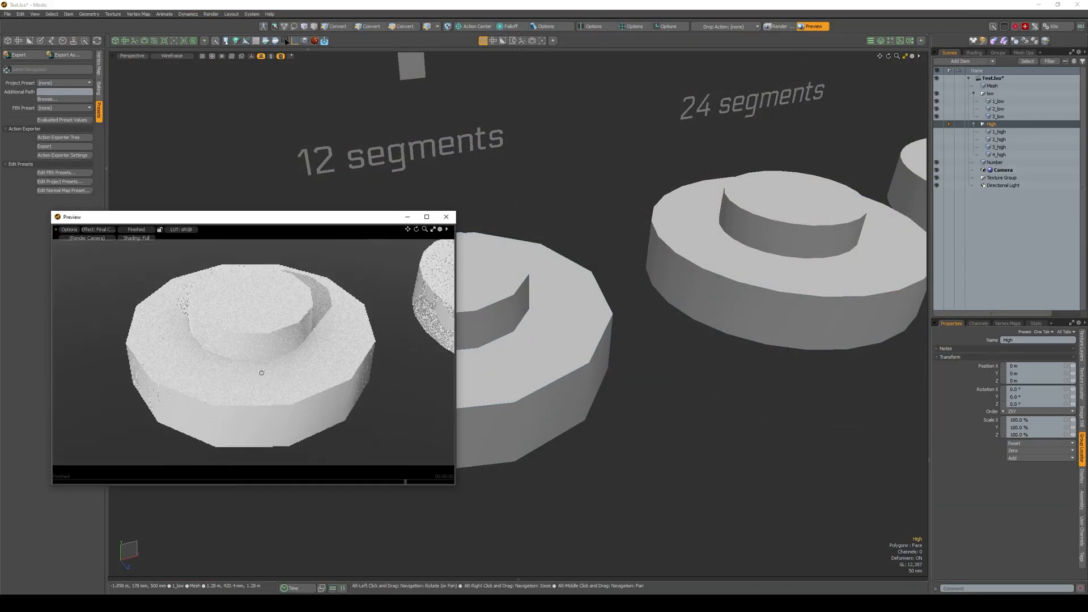
Step: Select 1_low and show its material's texture layers in the Shading tab
{"action": "left_click", "coordinate": [998, 101]}
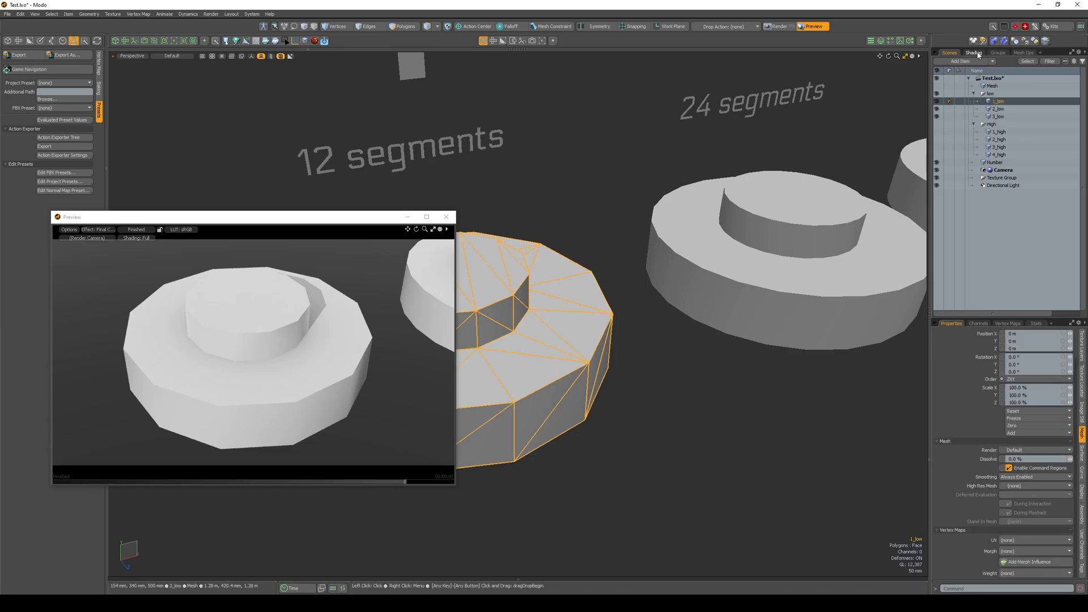
{"action": "left_click", "coordinate": [974, 53]}
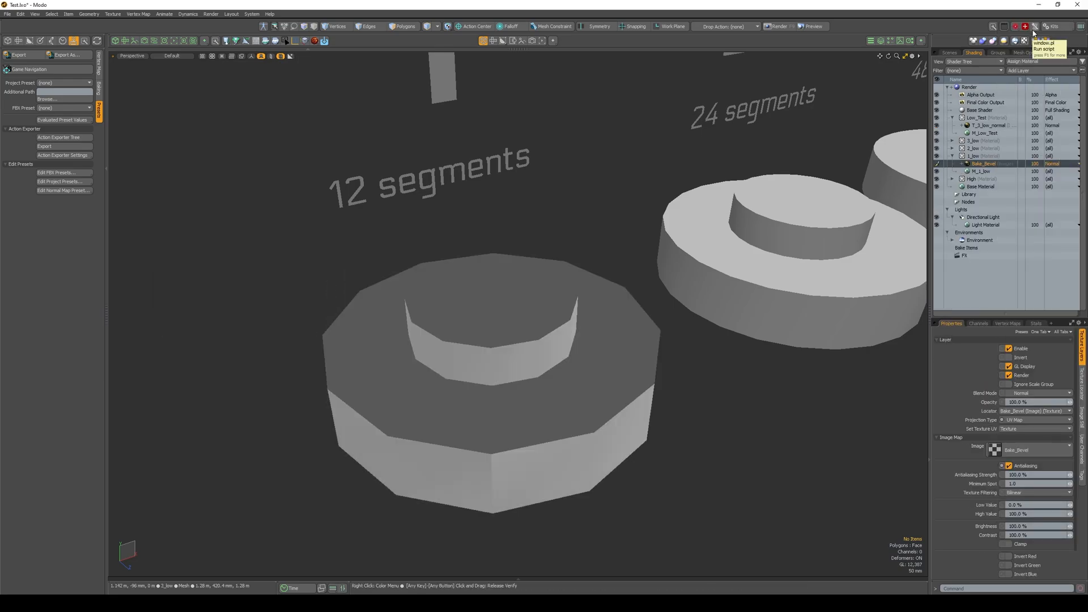
Step: Review the Bake_Bevel layer's locator settings and bring up its Change Type options
{"action": "scroll", "scroll_direction": "down", "scroll_amount": 3}
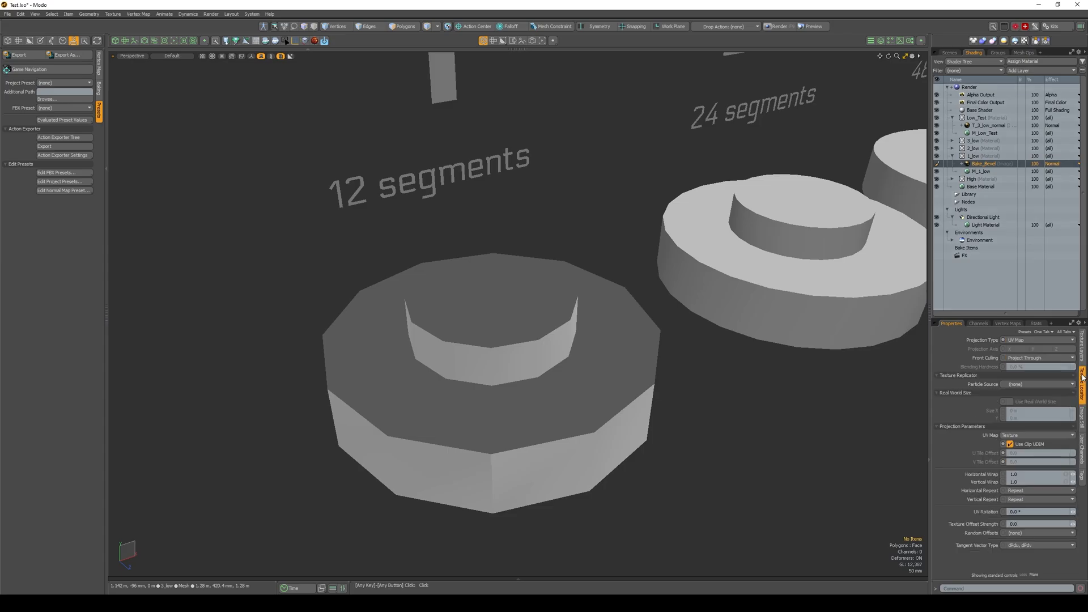
{"action": "left_click", "coordinate": [1040, 384]}
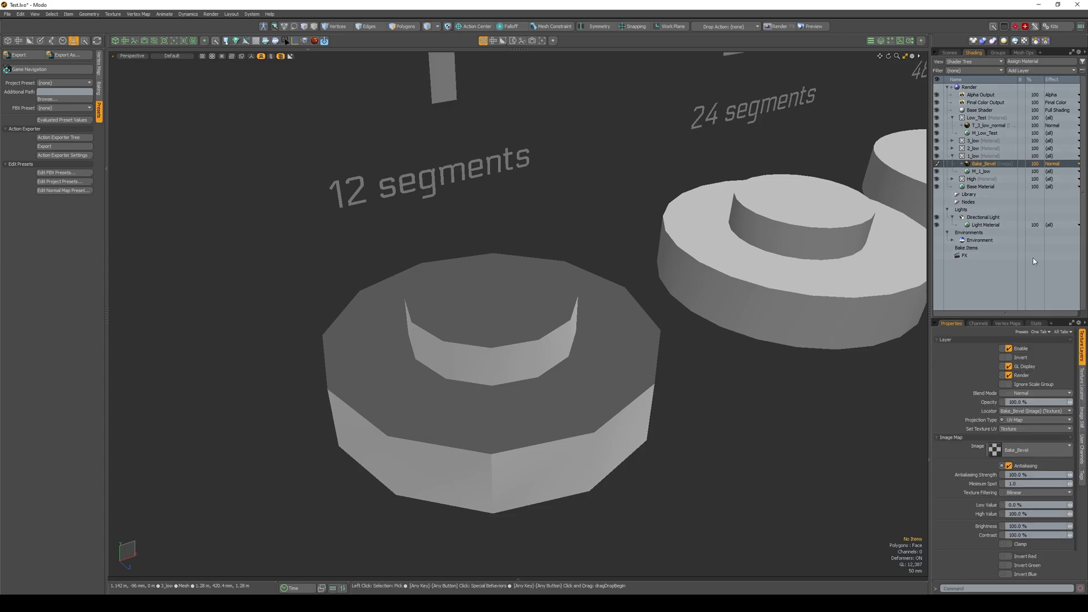
{"action": "right_click", "coordinate": [982, 164]}
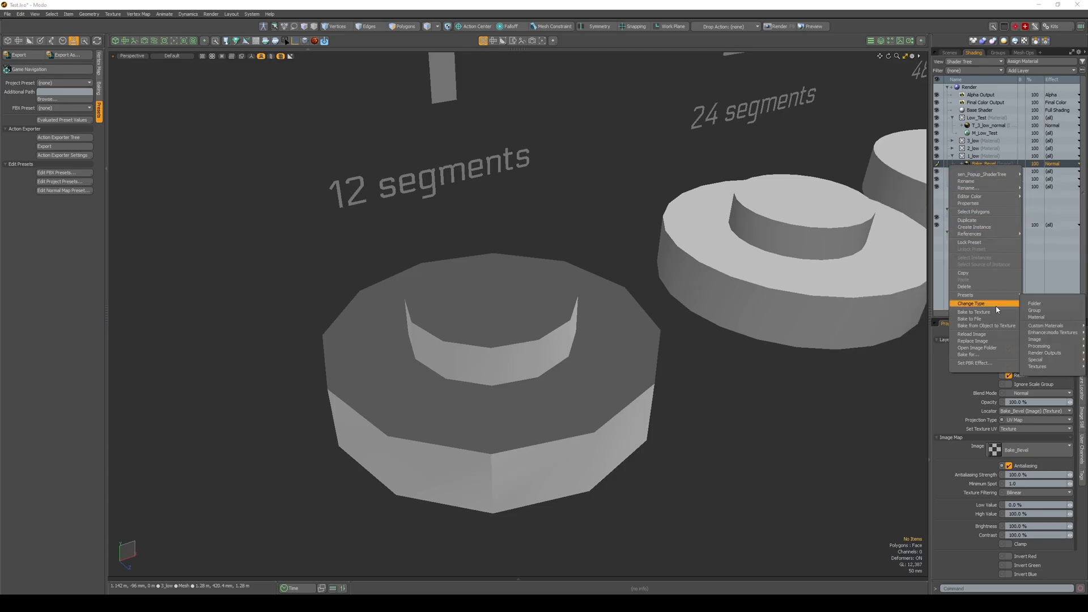